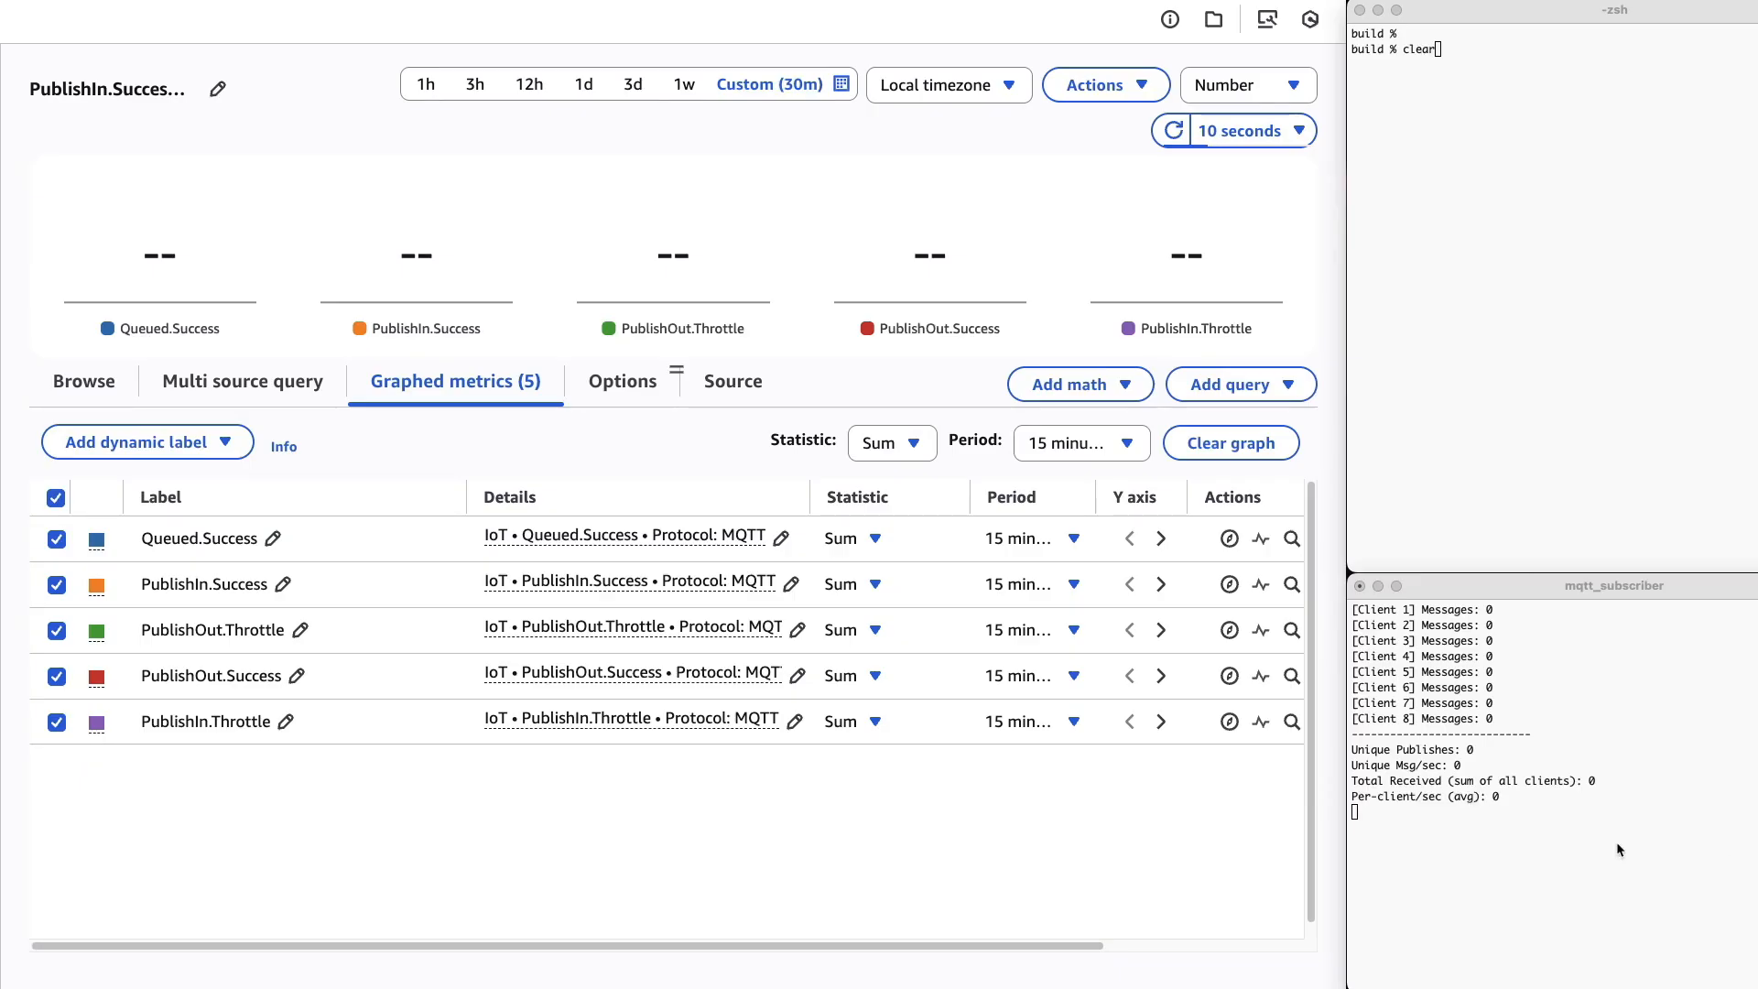
mouse_move(1746, 871)
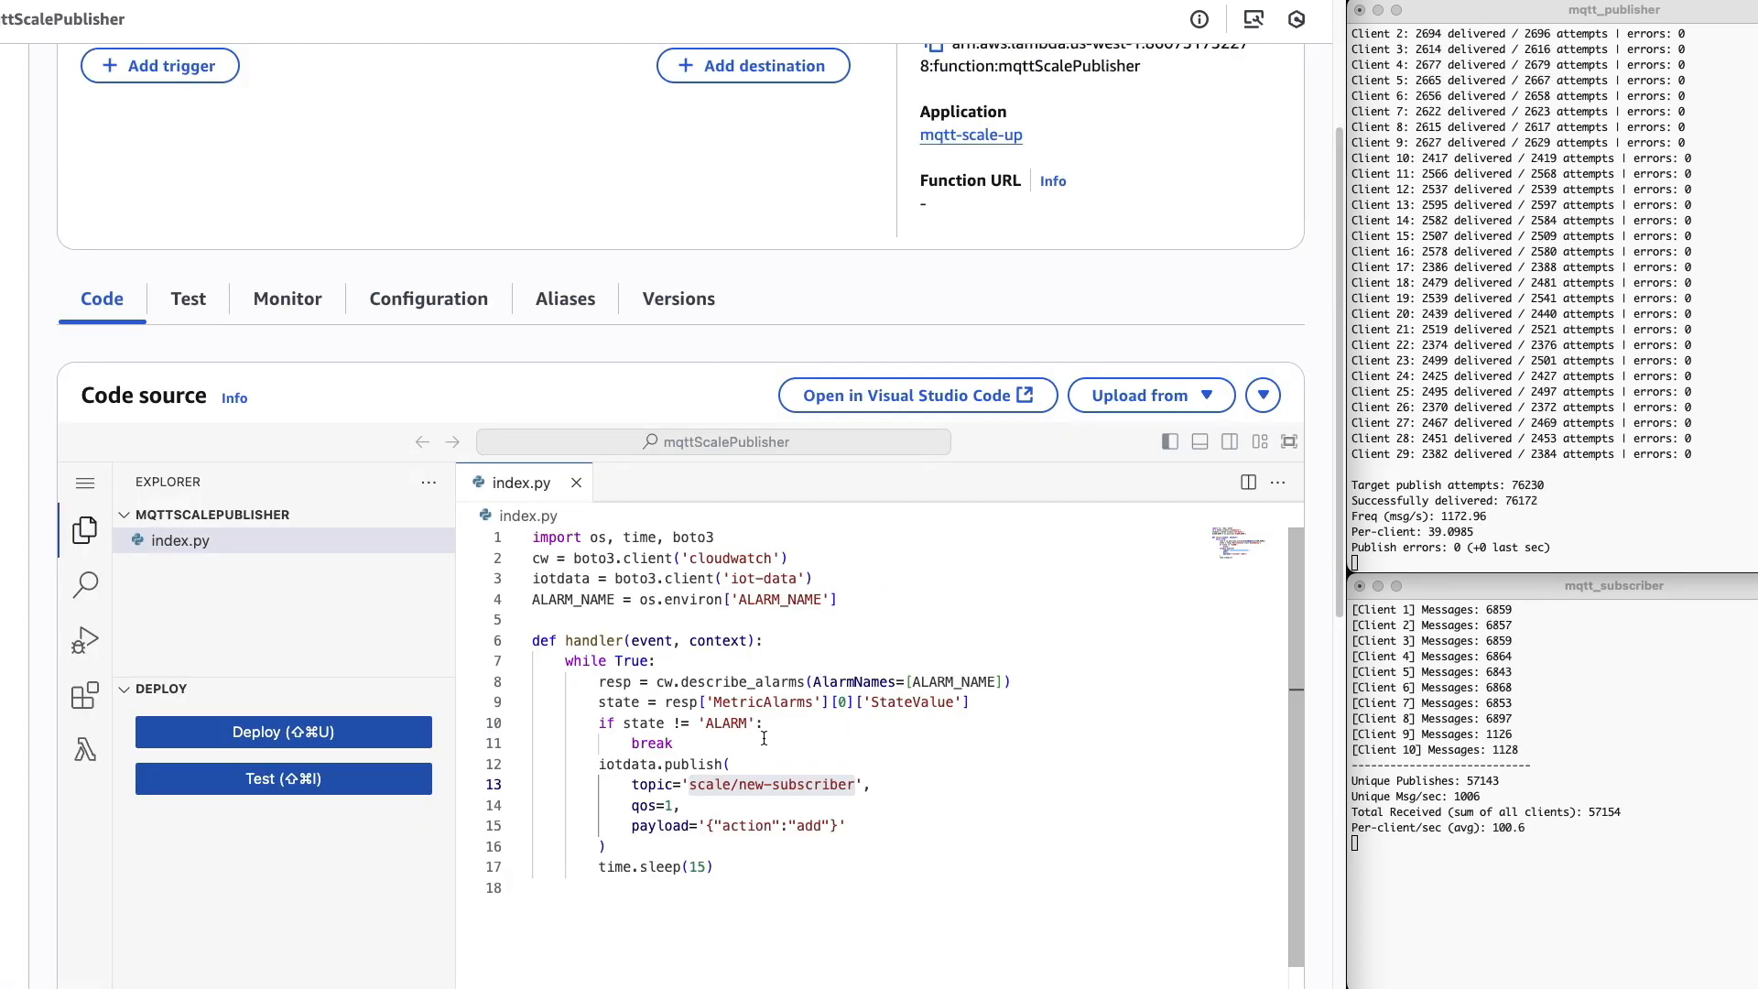
mouse_move(770, 769)
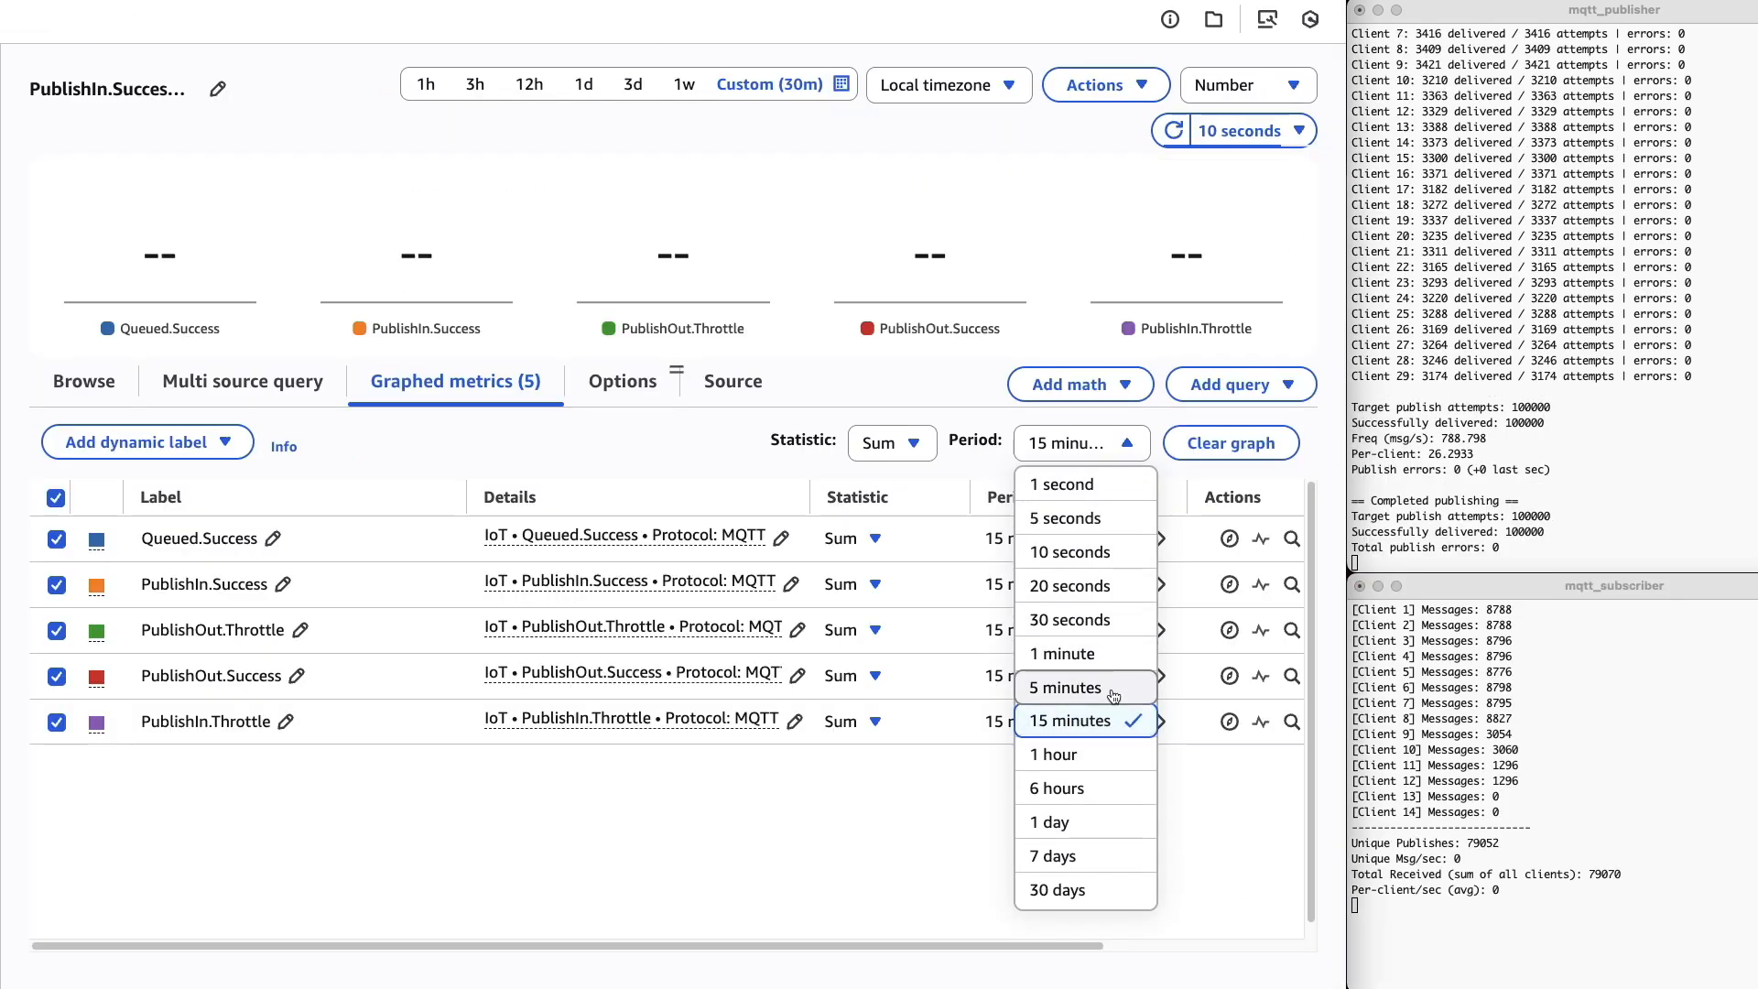
Step: Set the graphed metrics period to 1 minute, then down to 30 seconds
left_click(1057, 653)
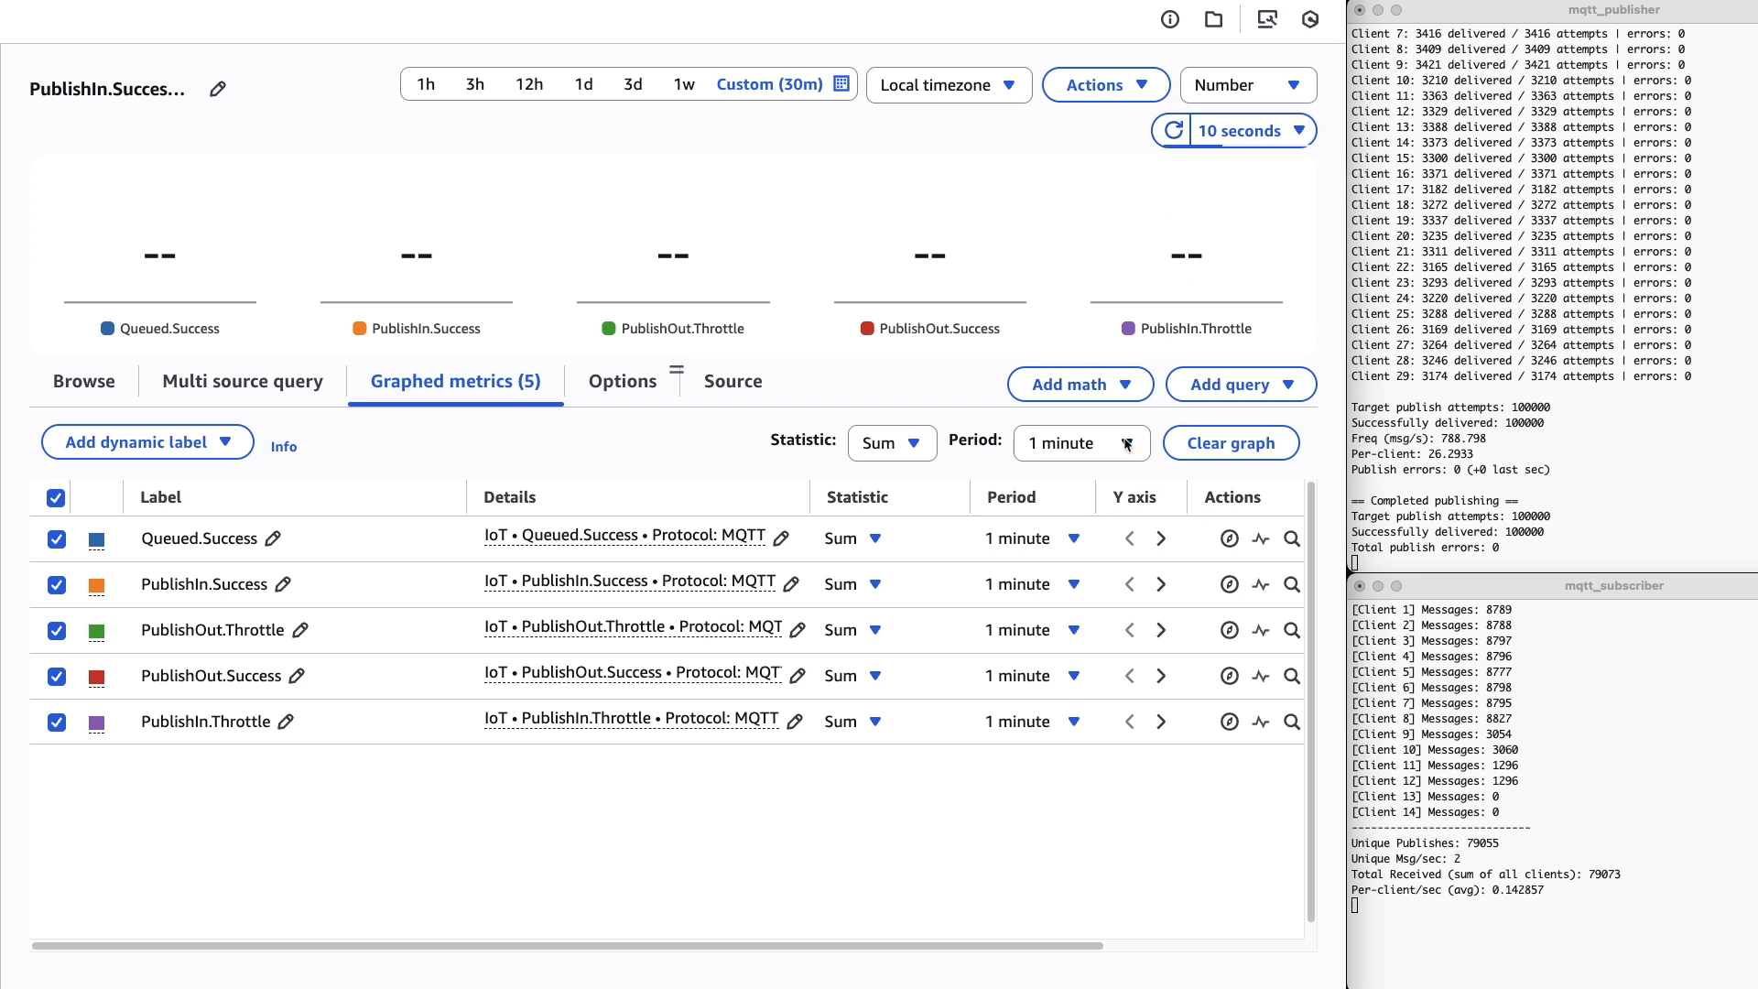
left_click(1069, 443)
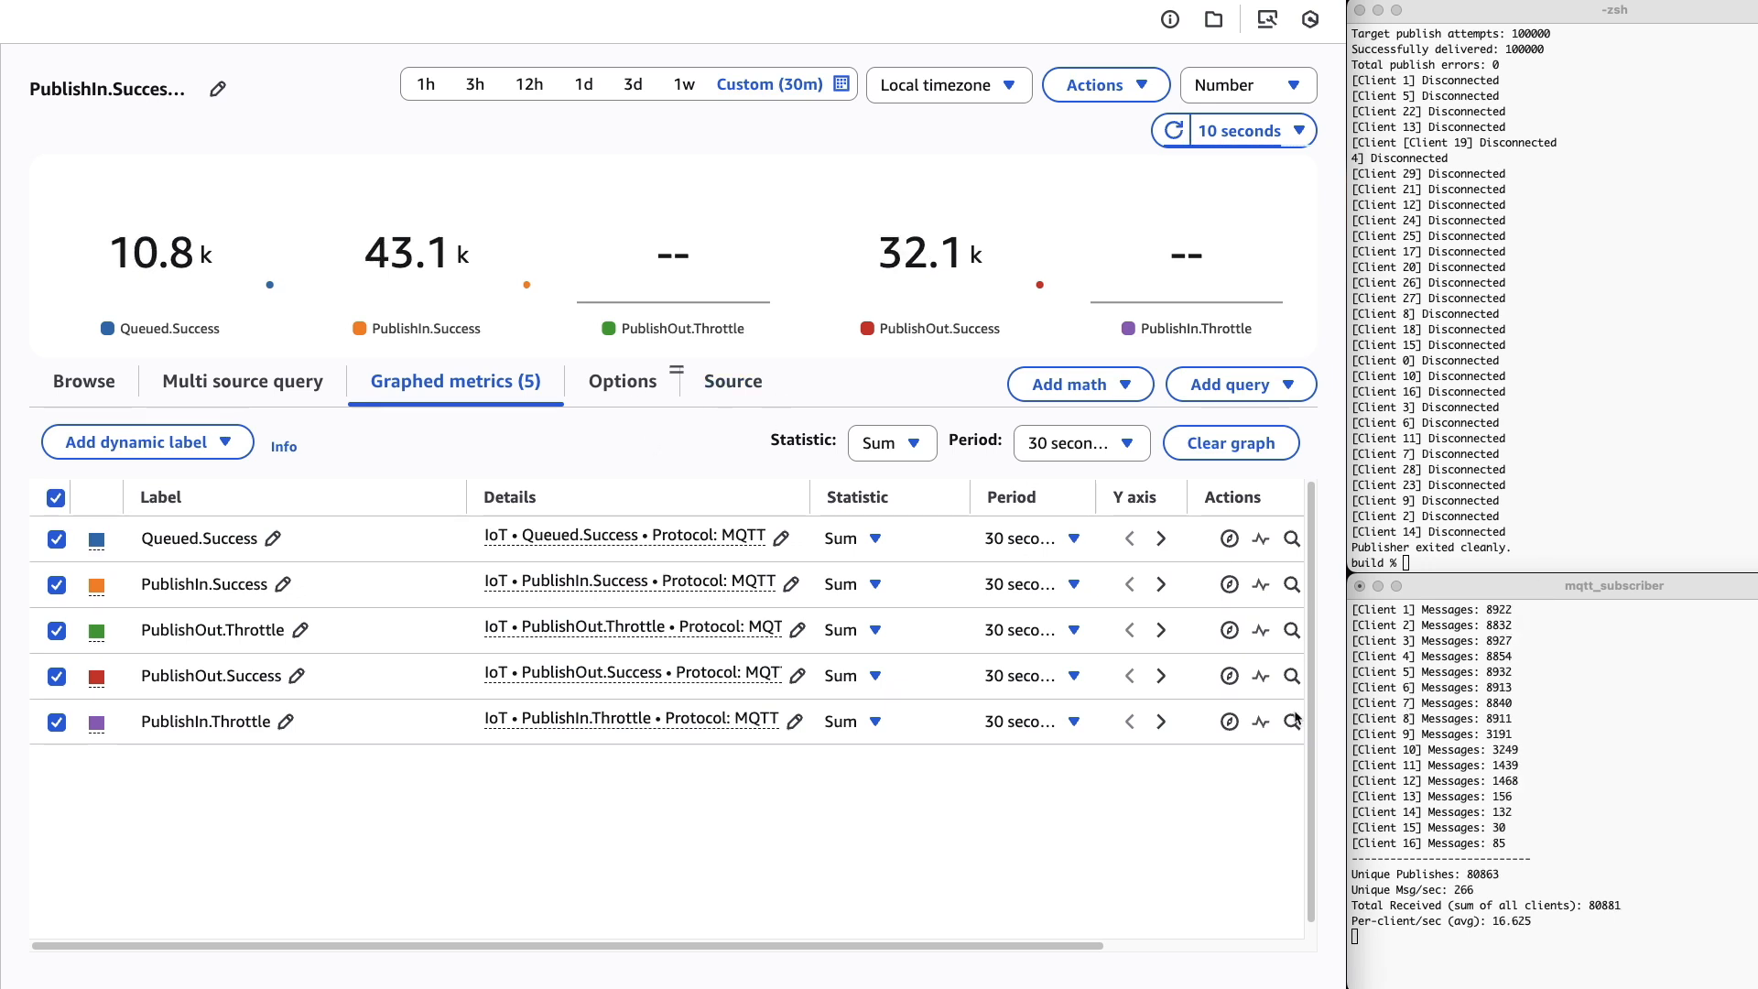
mouse_move(695, 465)
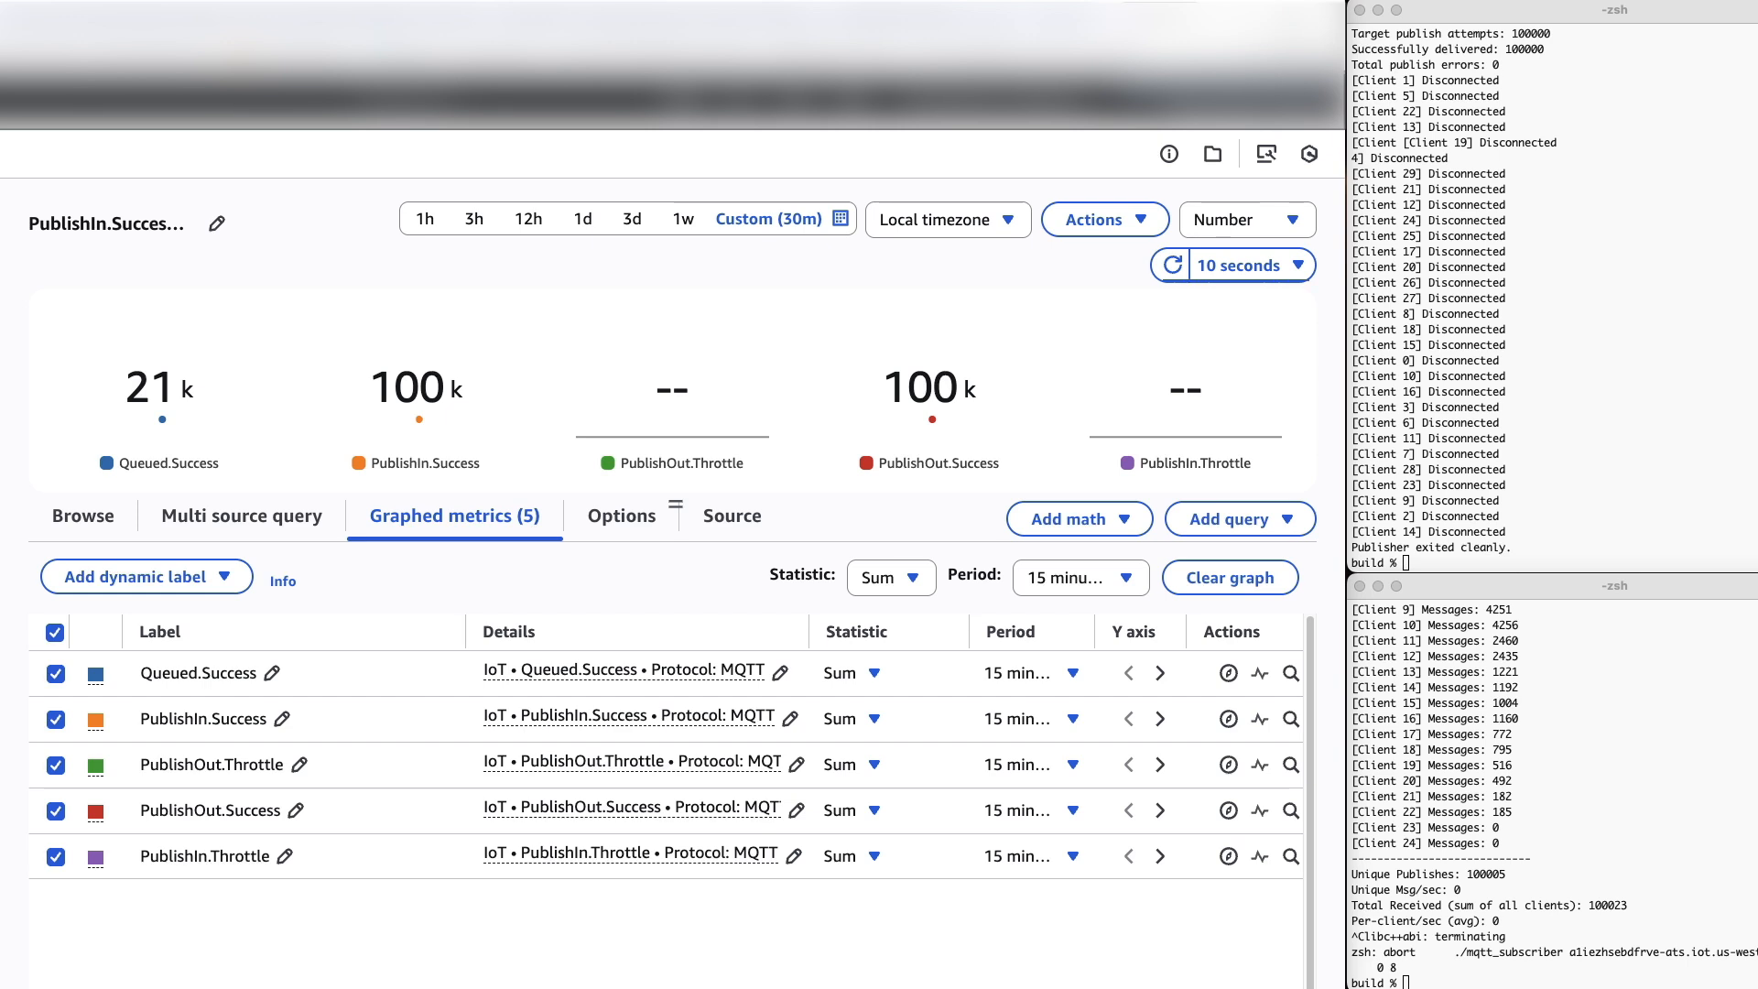
mouse_move(435, 410)
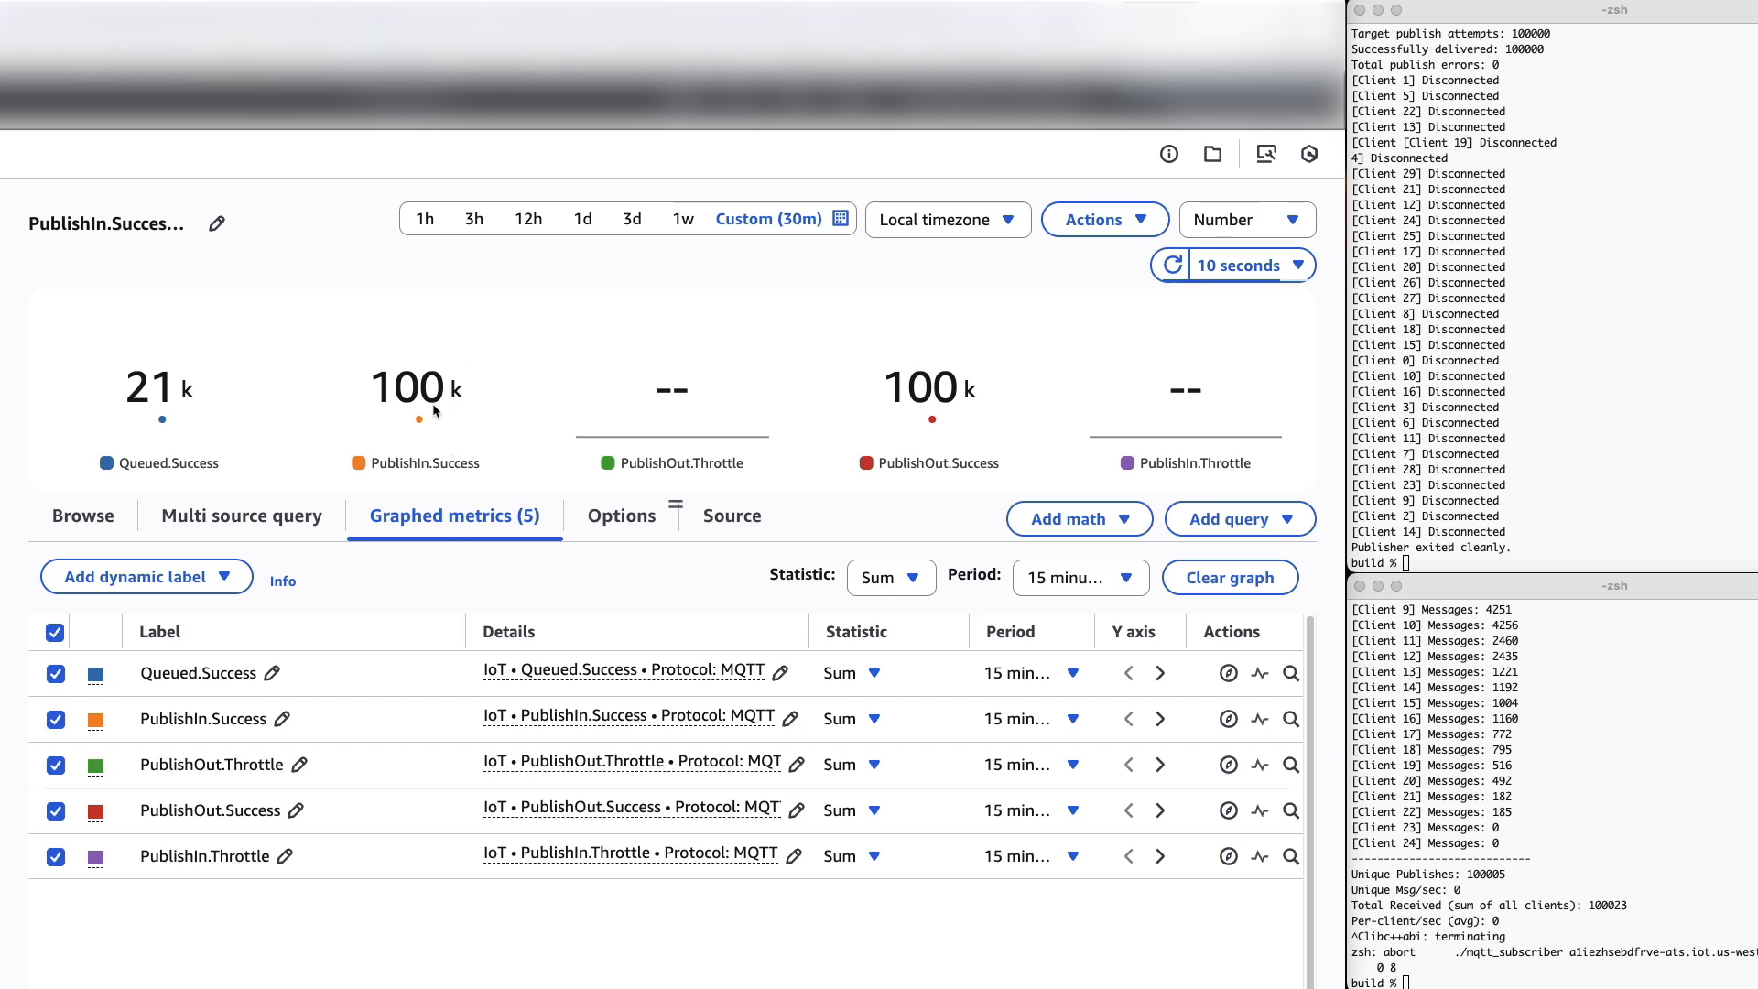
mouse_move(661, 512)
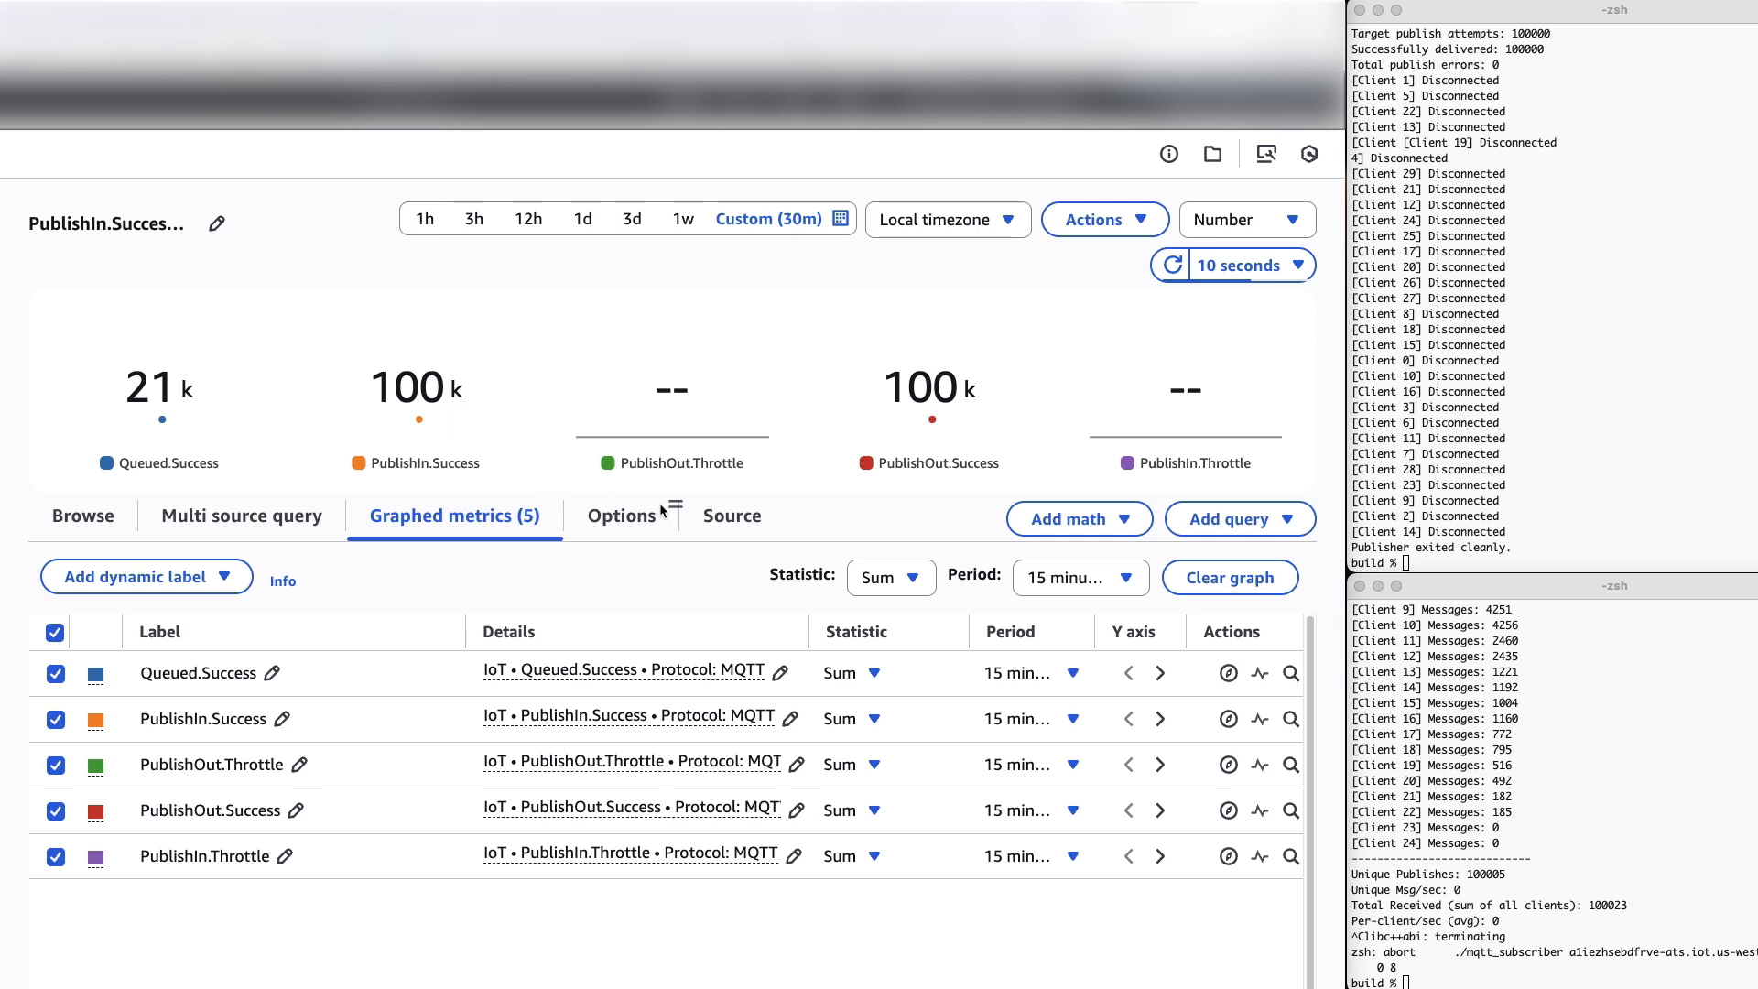
mouse_move(939, 387)
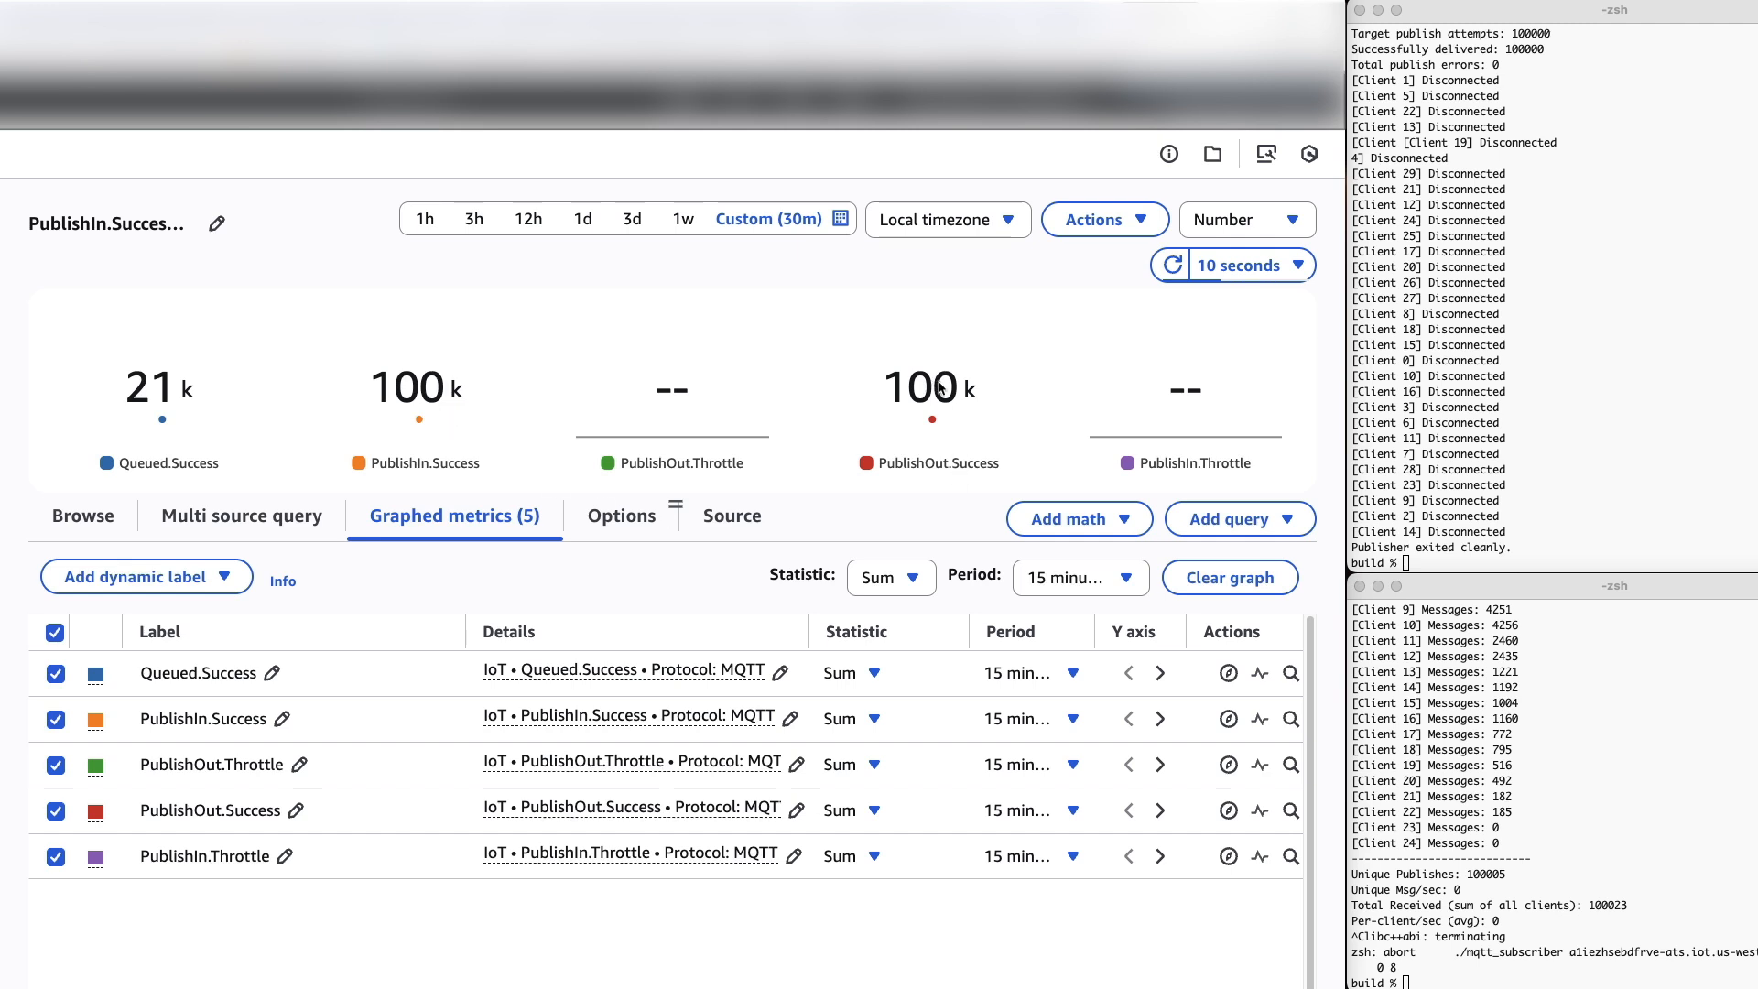
mouse_move(156, 405)
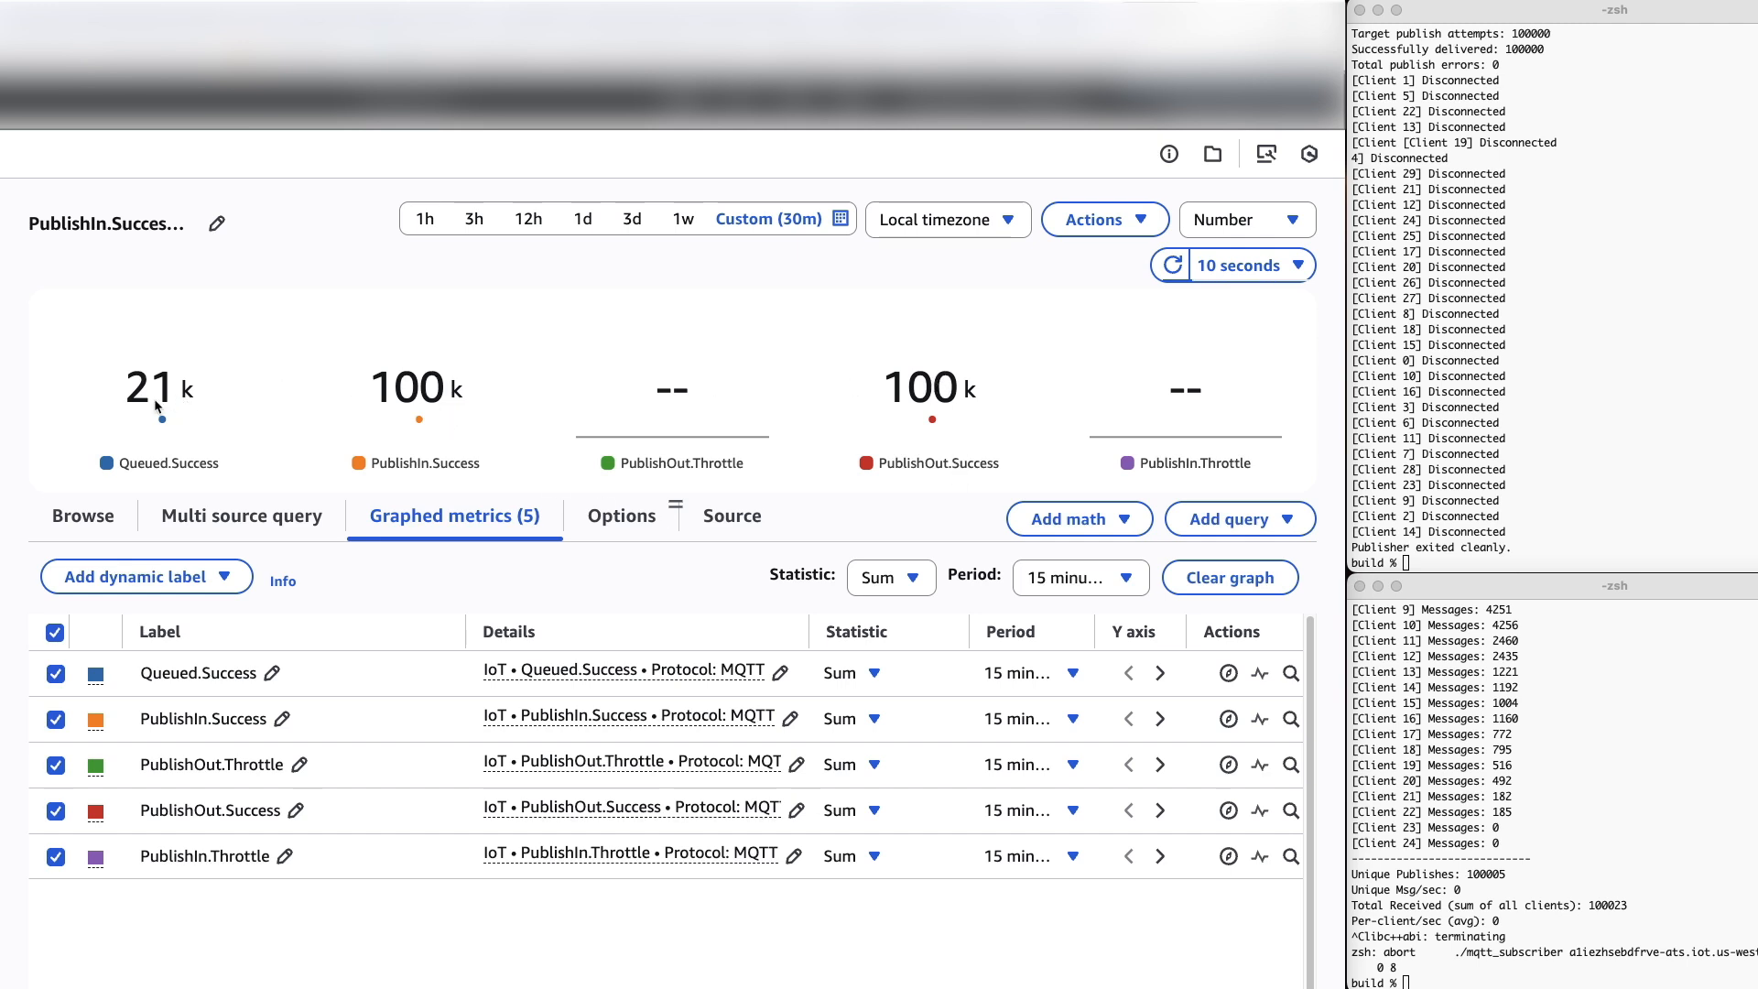
mouse_move(427, 823)
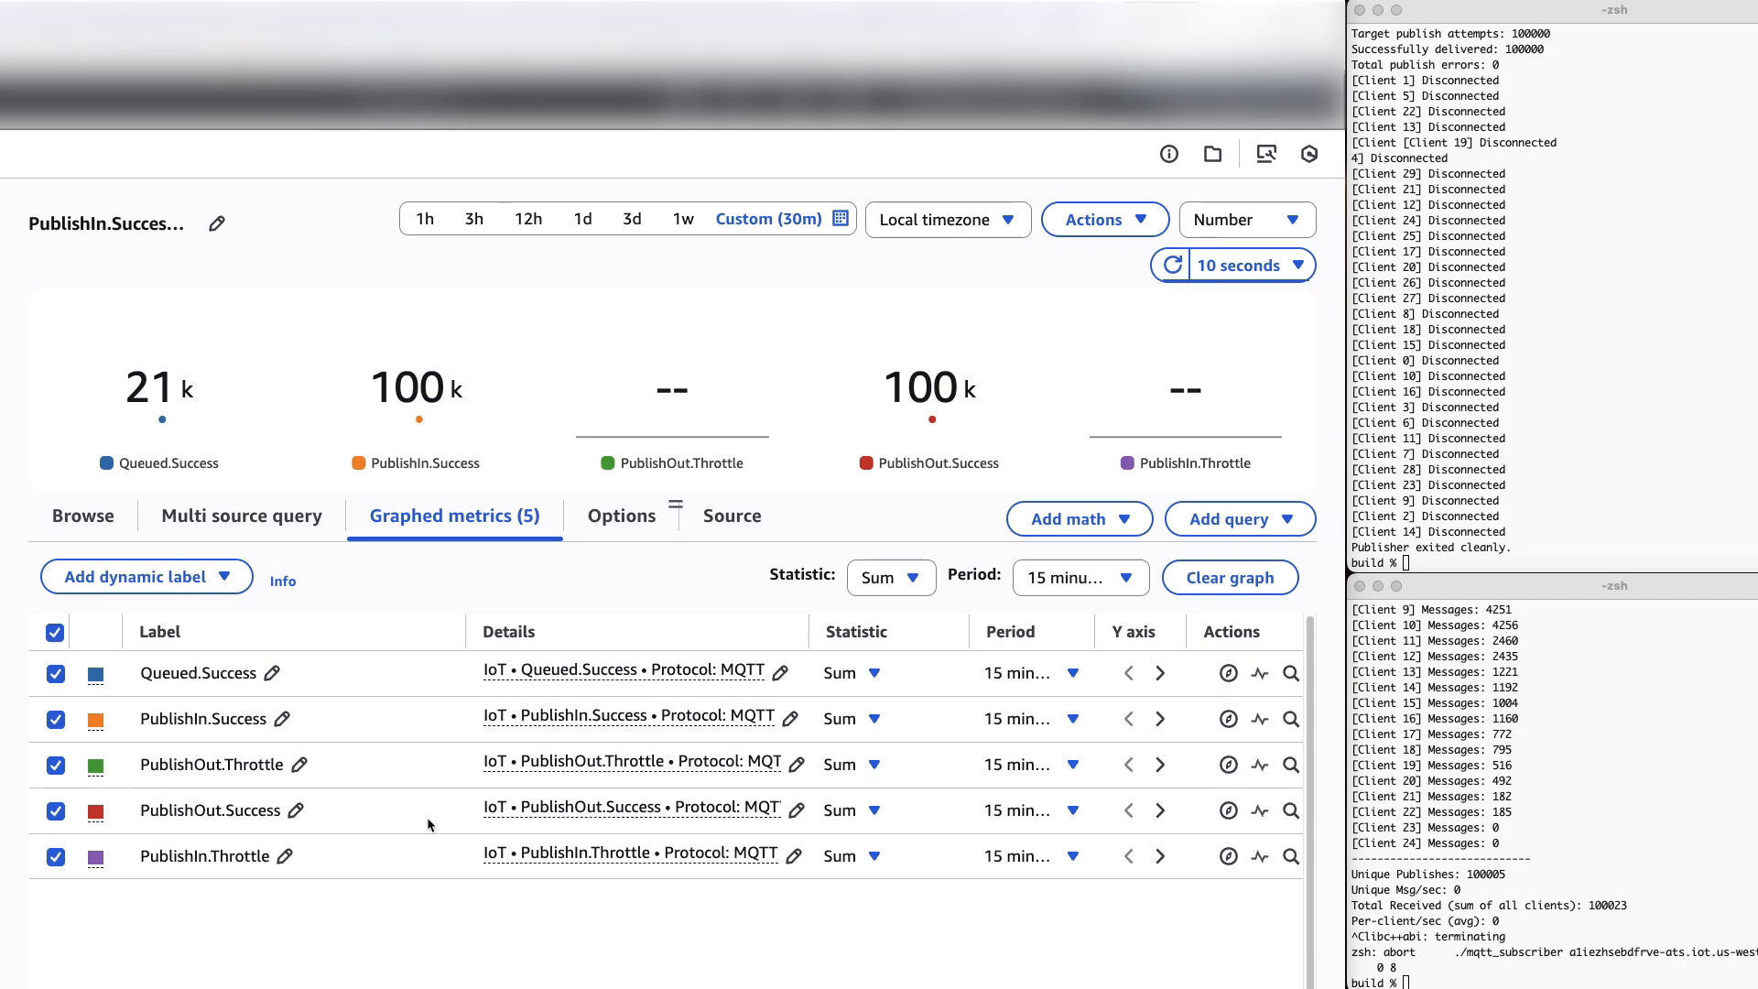